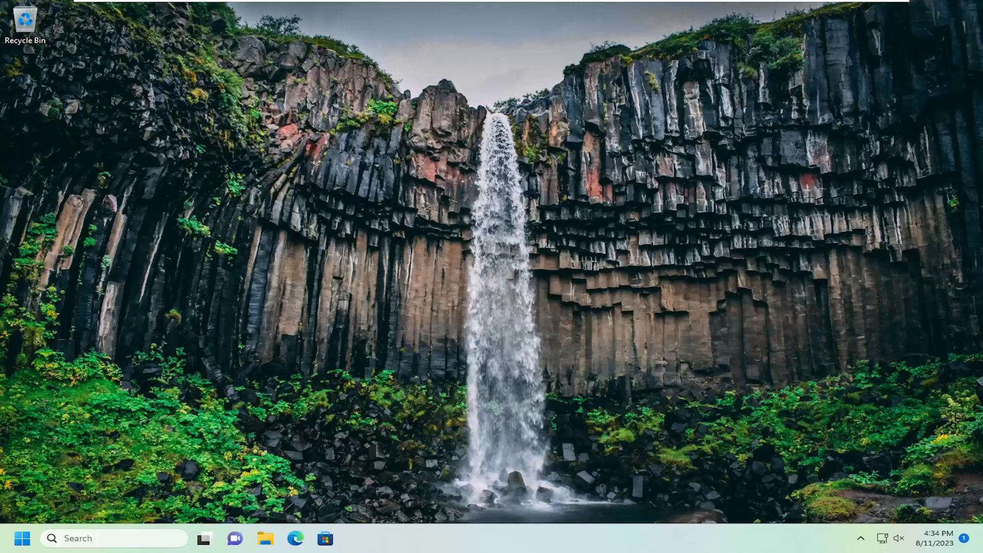
mouse_move(572, 211)
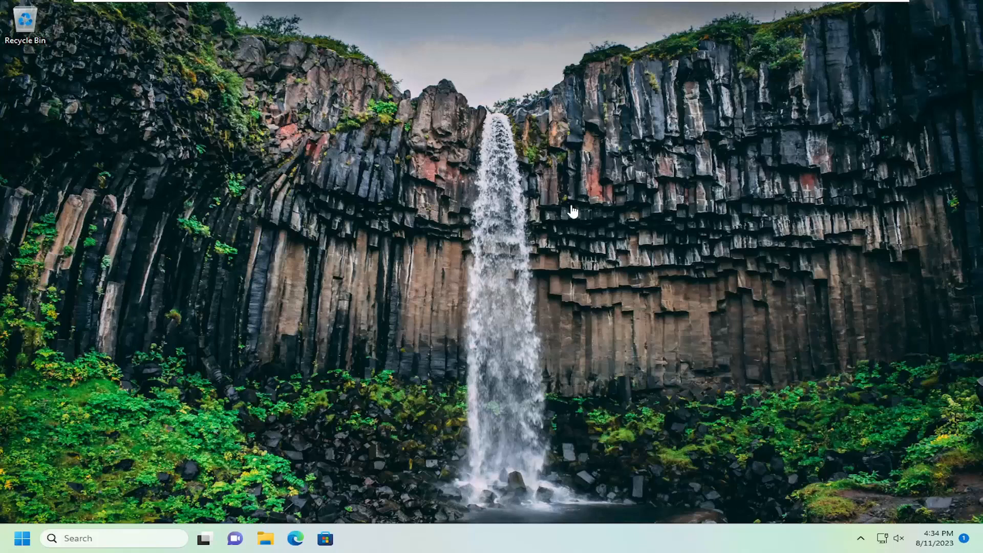